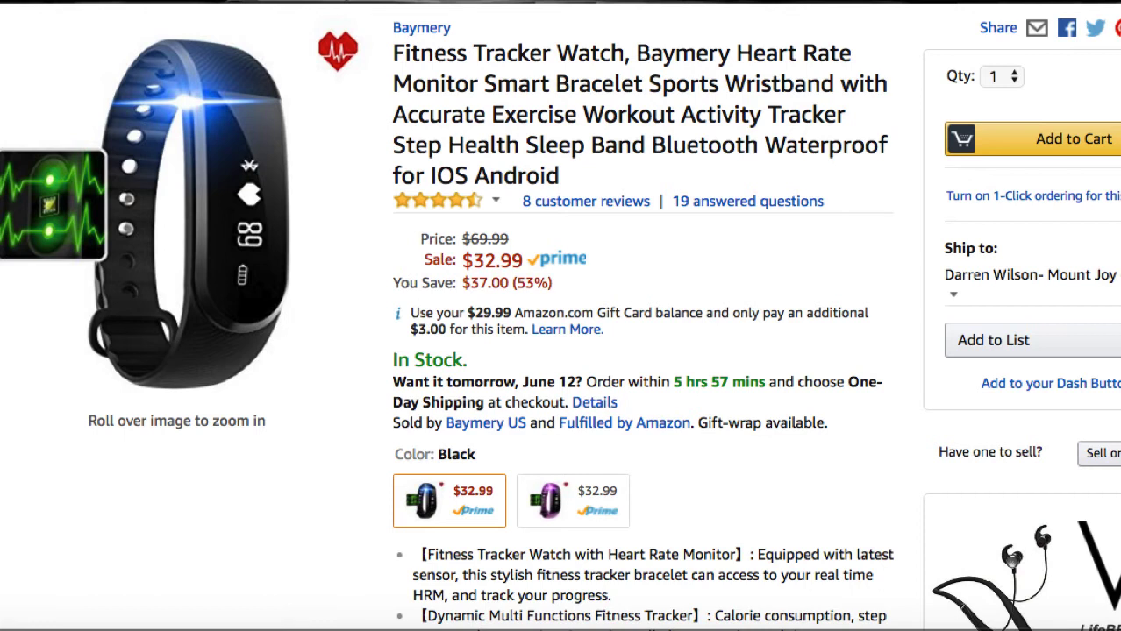
# Preview the Purple and black color swatches, then open the large image viewer on the black tracker.
pyautogui.click(547, 501)
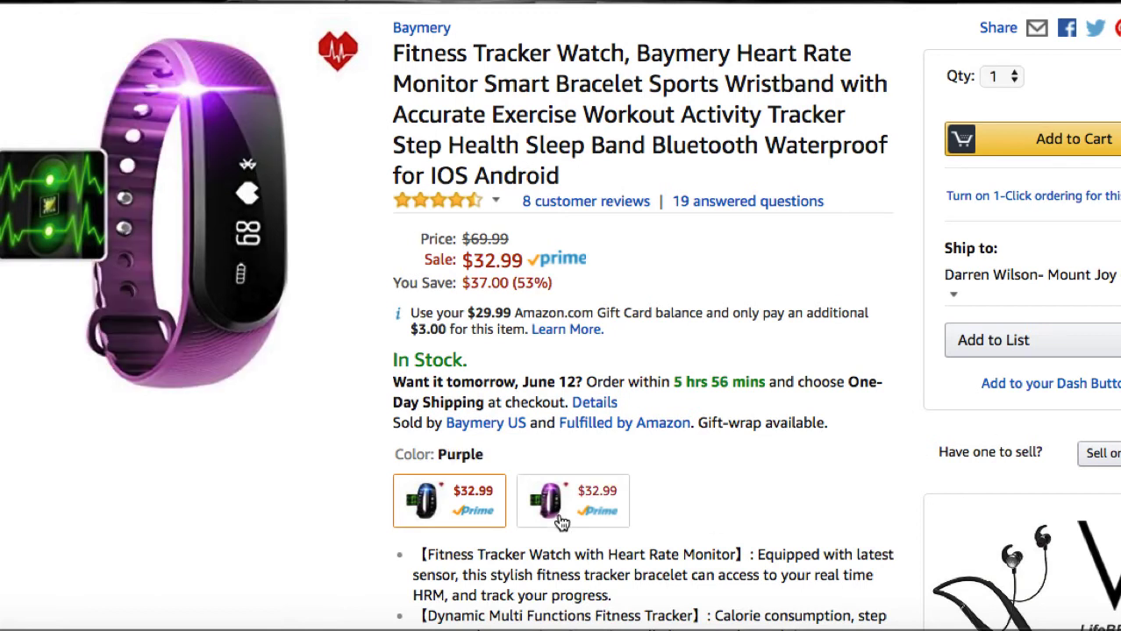
pyautogui.moveTo(565, 522)
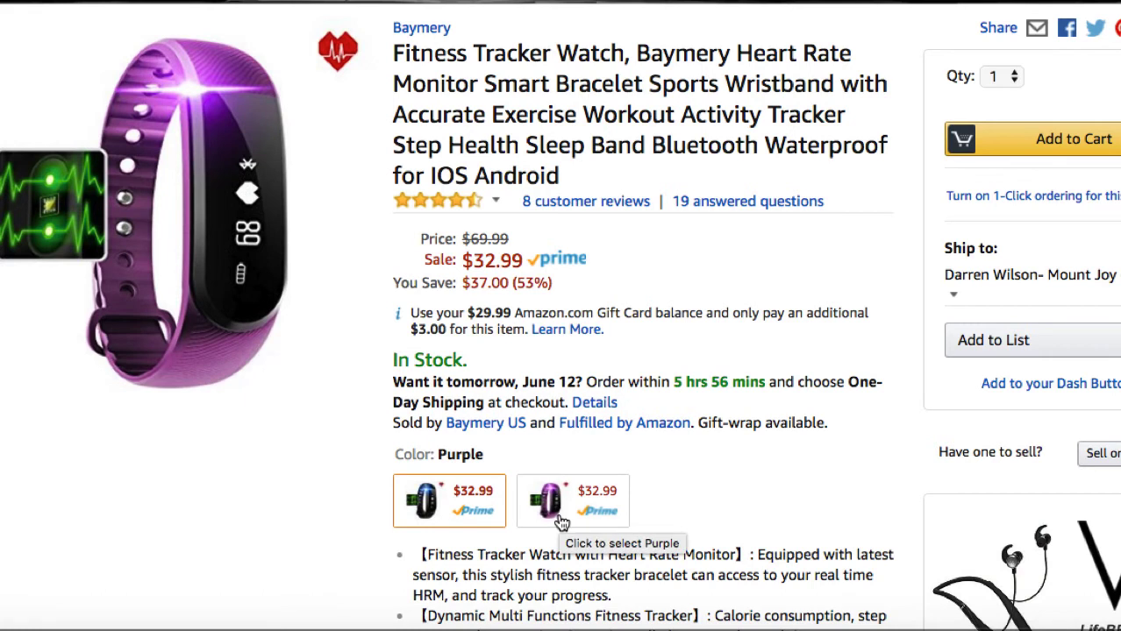
pyautogui.click(425, 501)
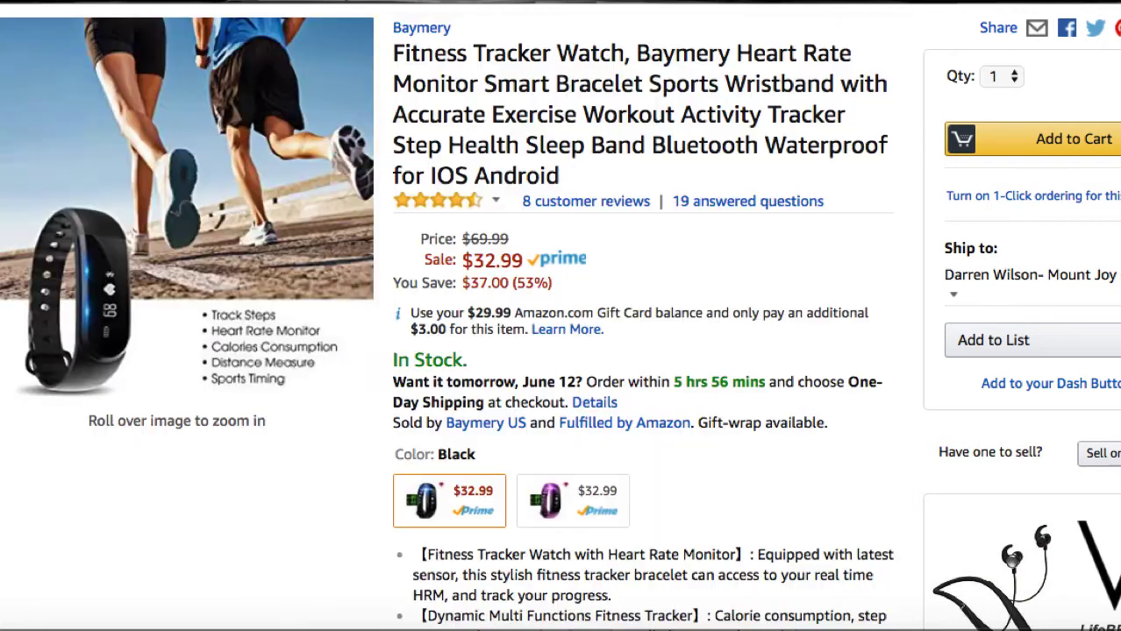
pyautogui.click(186, 220)
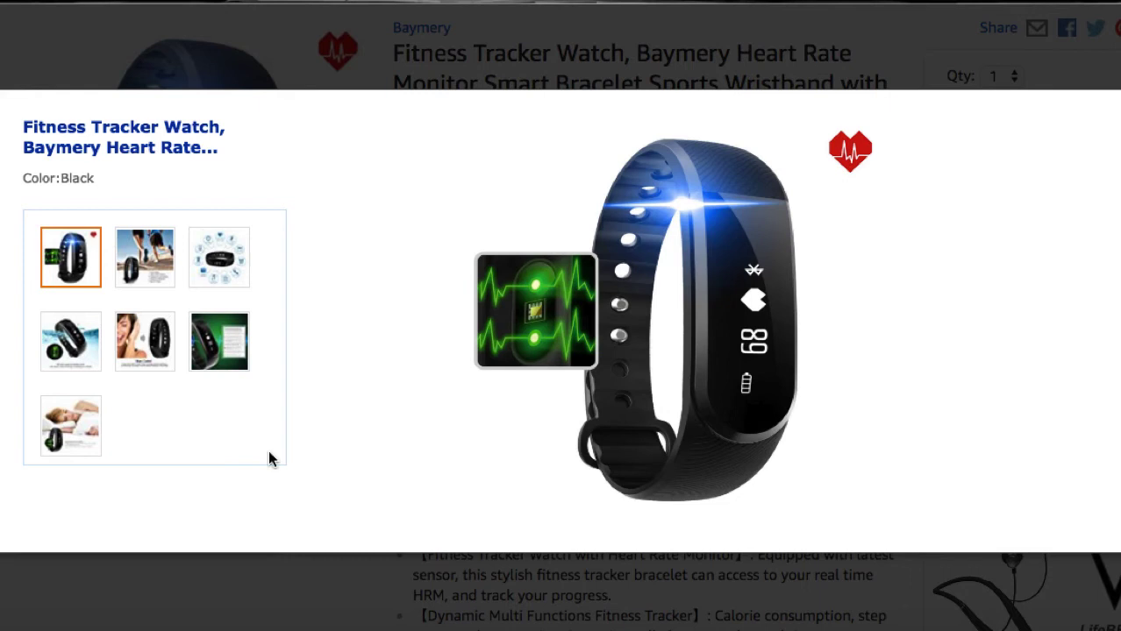
# View the runners lifestyle photo, then the tracker functions diagram.
pyautogui.click(145, 257)
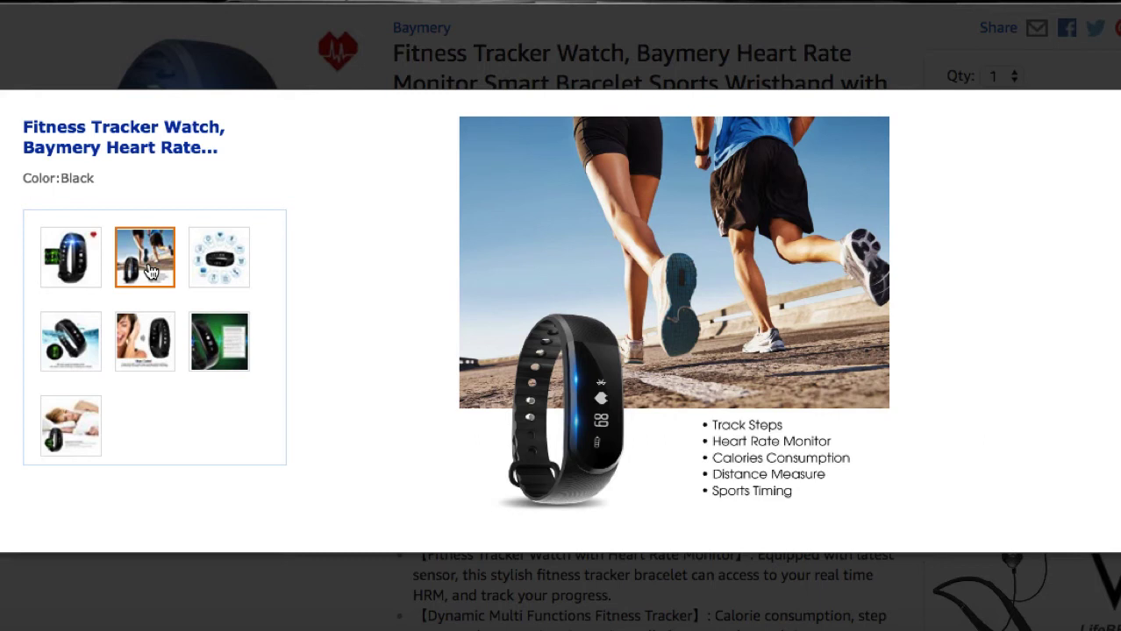
pyautogui.click(219, 257)
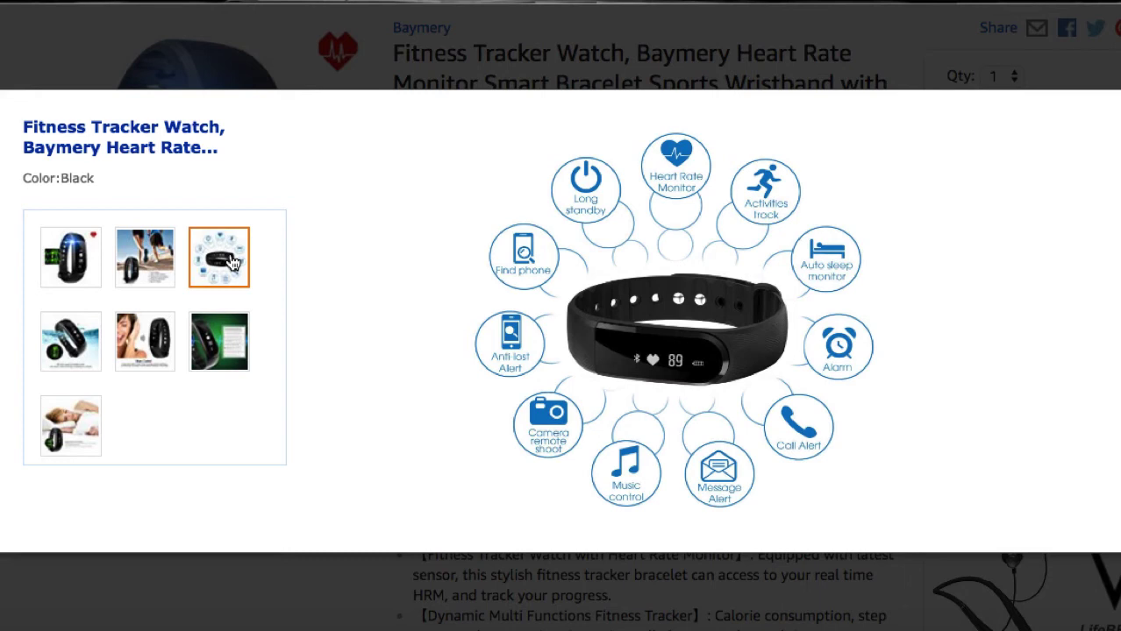
pyautogui.moveTo(605, 498)
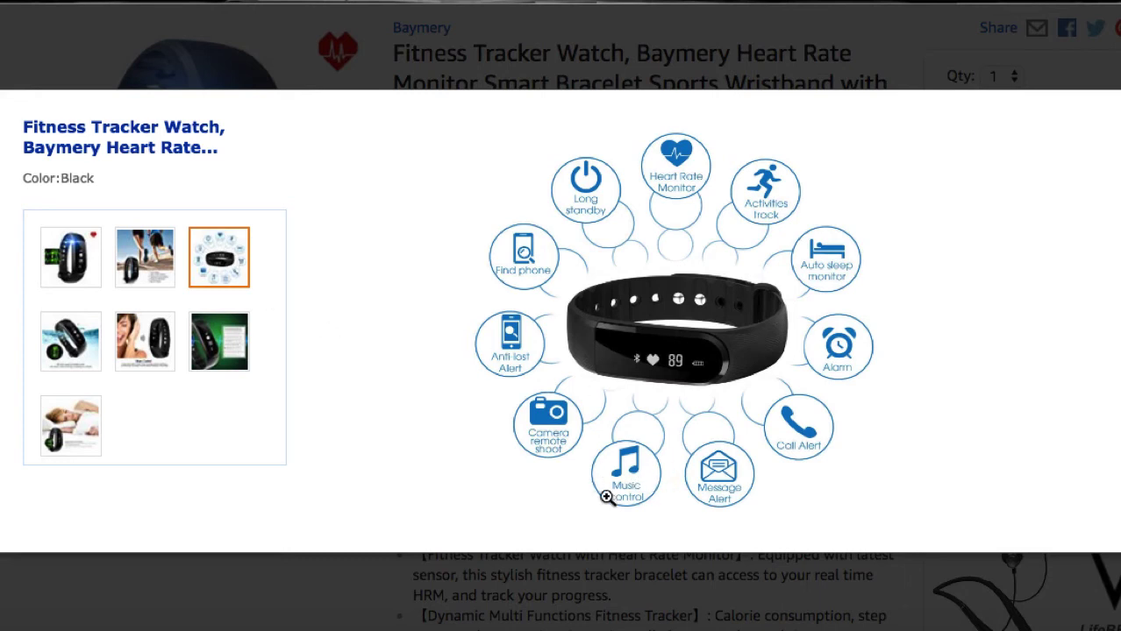
pyautogui.moveTo(640, 498)
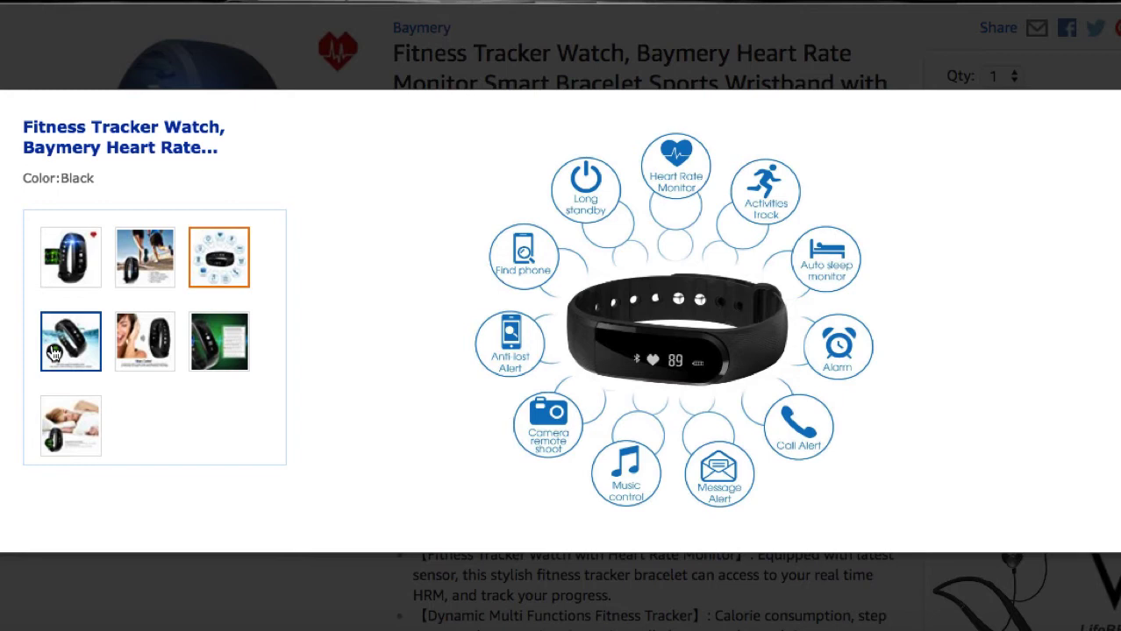
# Step through the waterproof, music control, function menu and sleep monitoring photos.
pyautogui.click(71, 341)
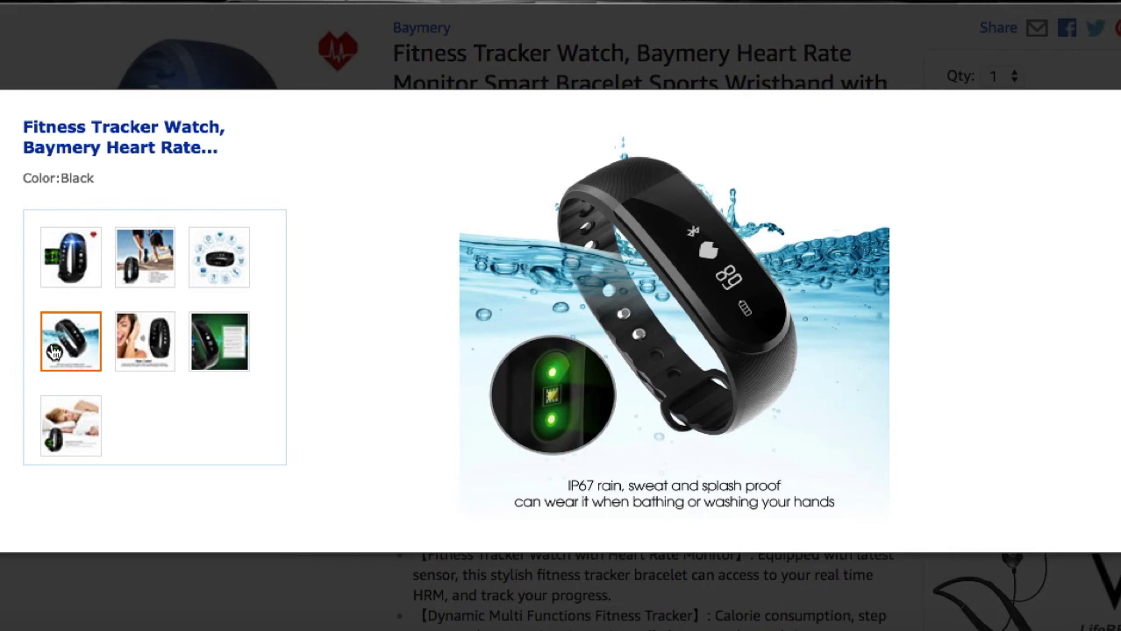
pyautogui.click(145, 341)
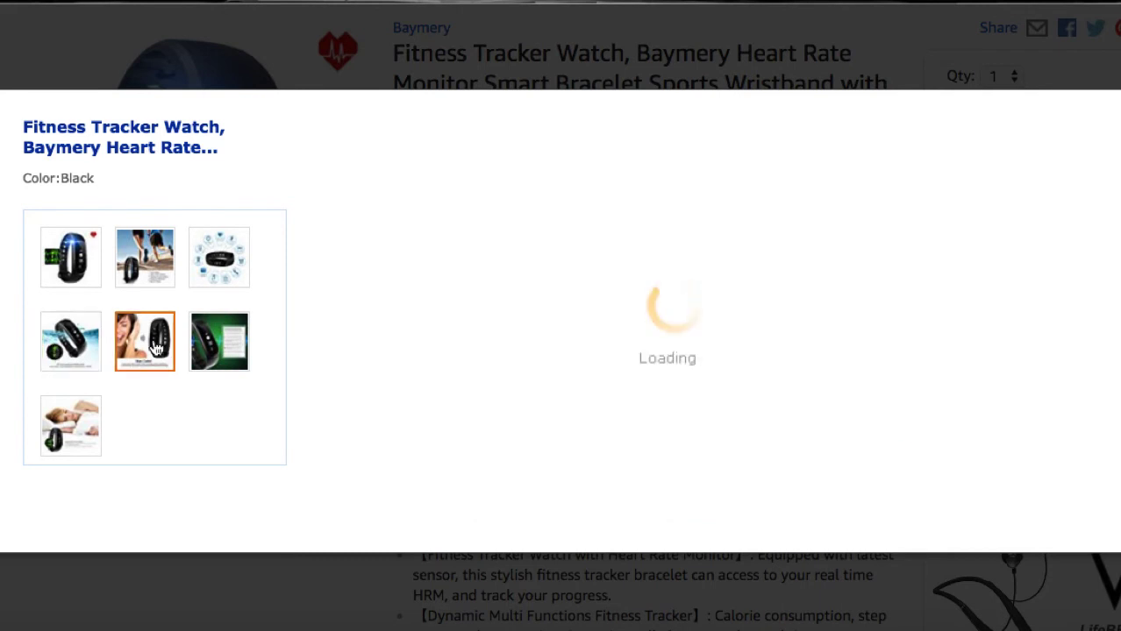
pyautogui.click(144, 341)
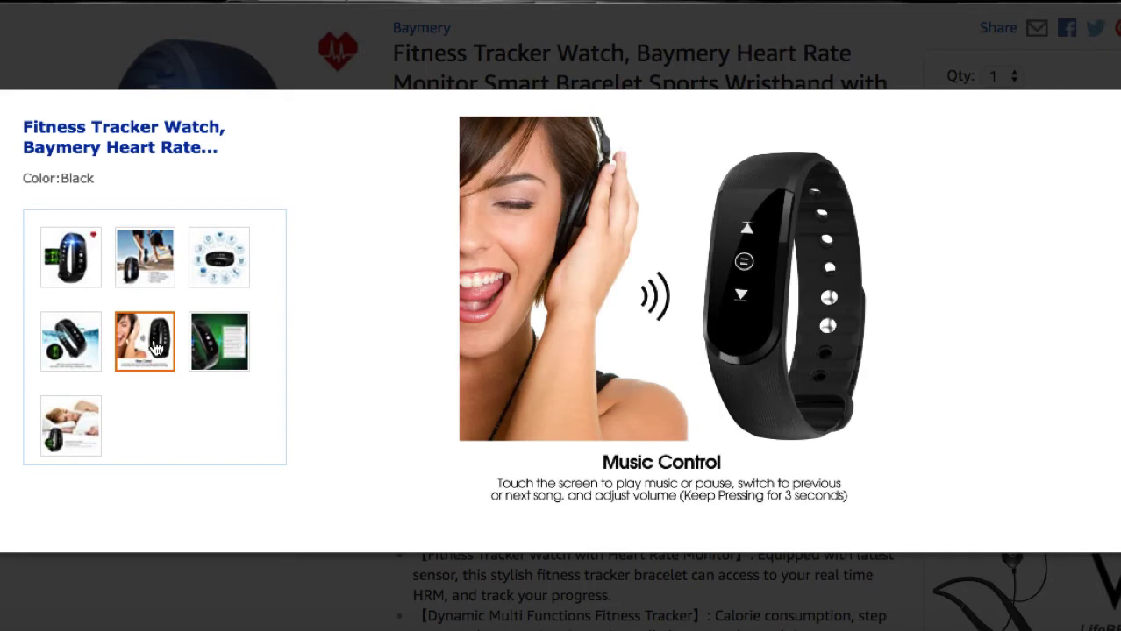
pyautogui.click(218, 341)
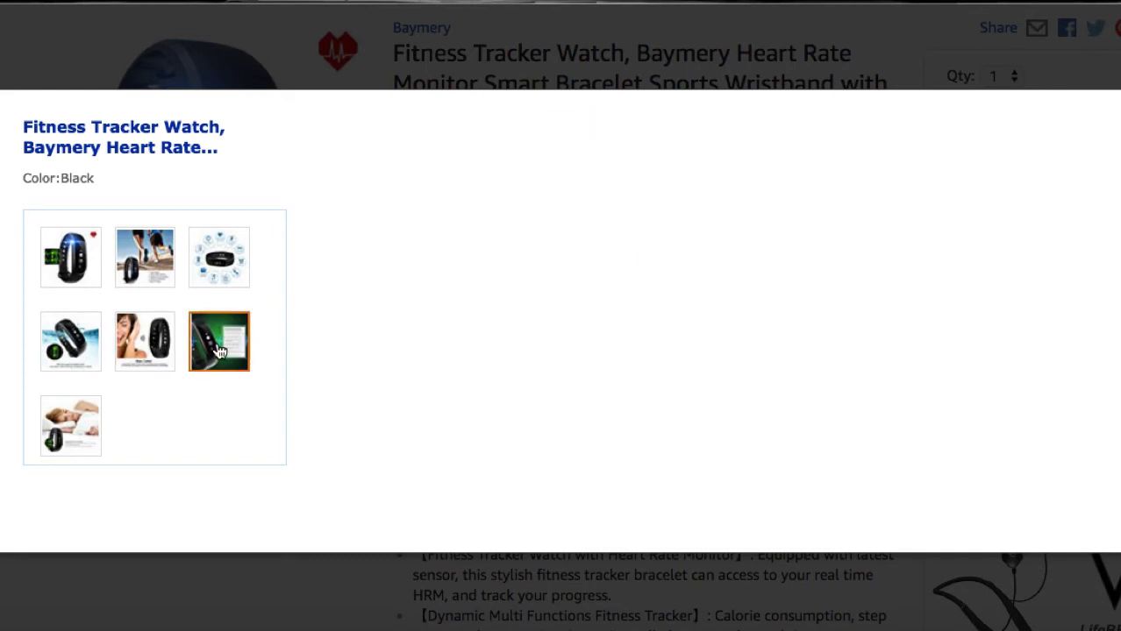
pyautogui.click(219, 341)
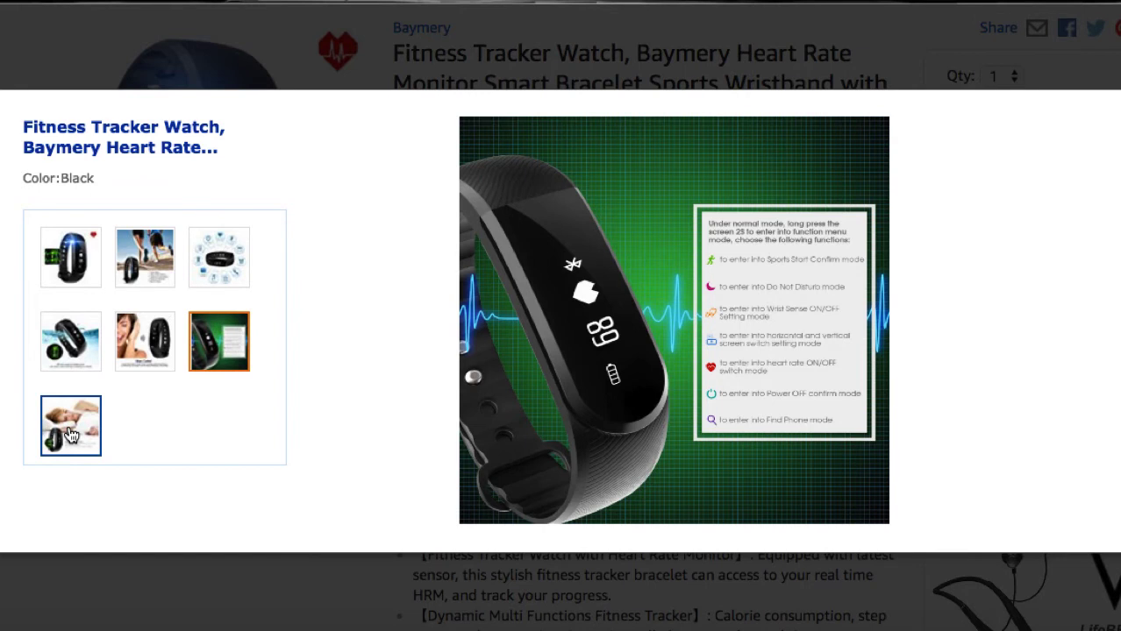
pyautogui.click(70, 426)
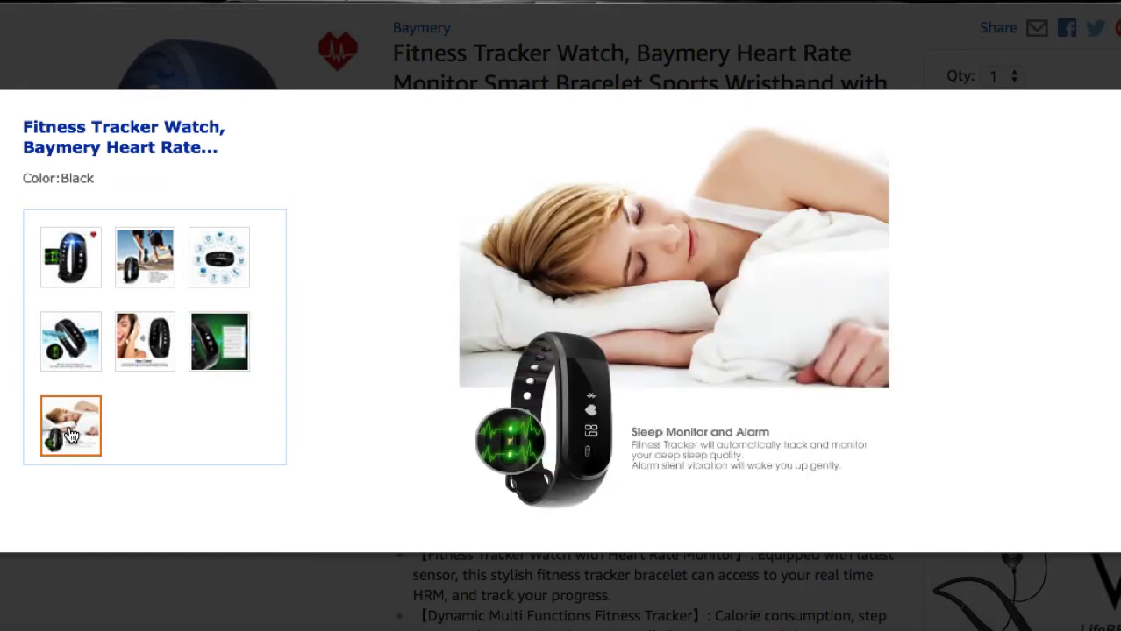